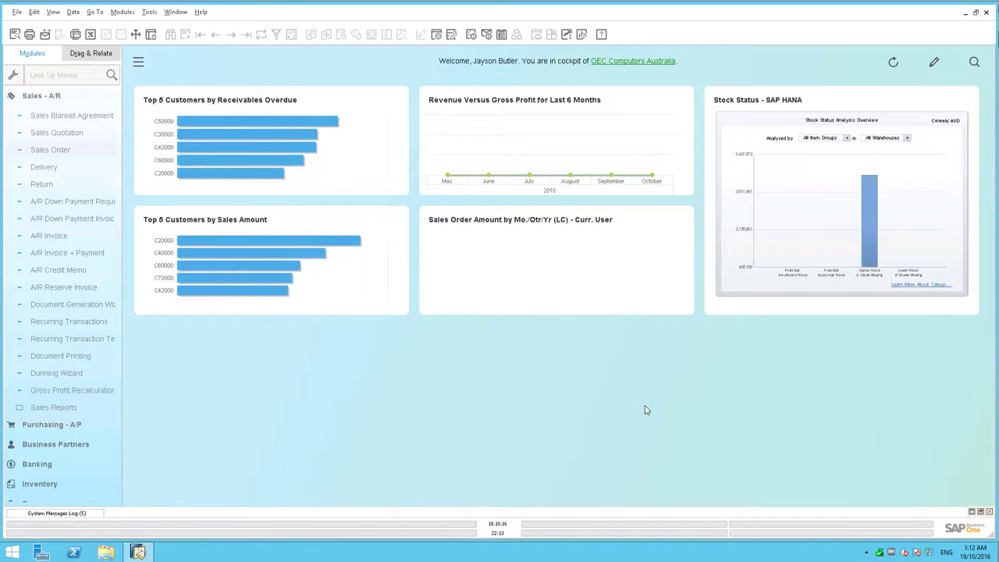
mouse_move(449, 177)
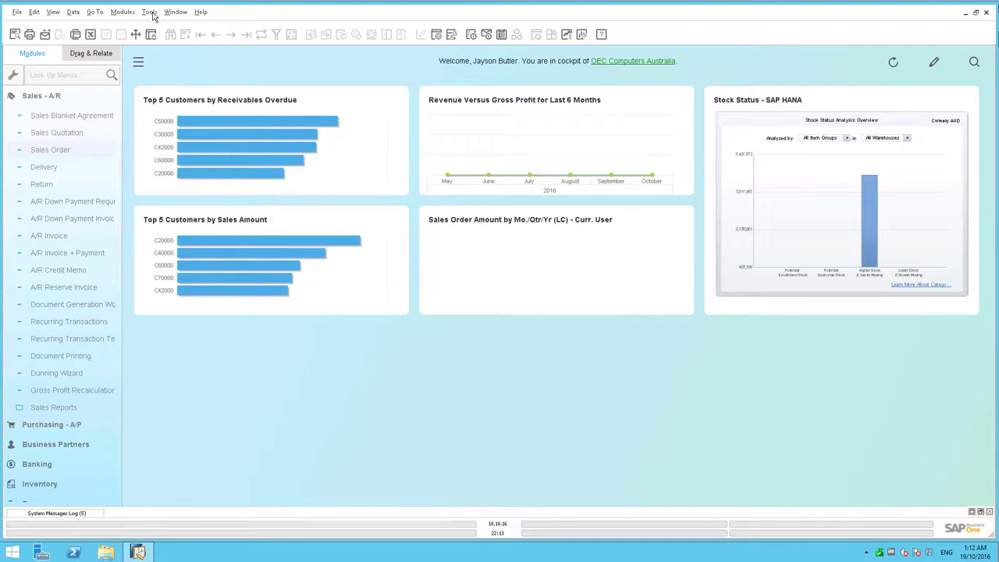
- Open the Tools menu to reach Customization Tools for user-defined tables and fields
click(148, 11)
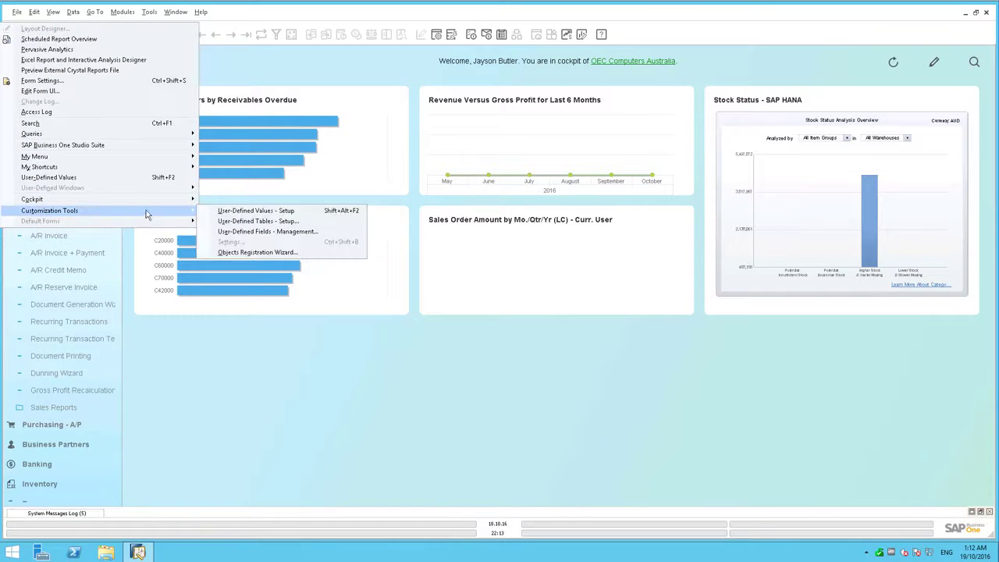
mouse_move(257, 221)
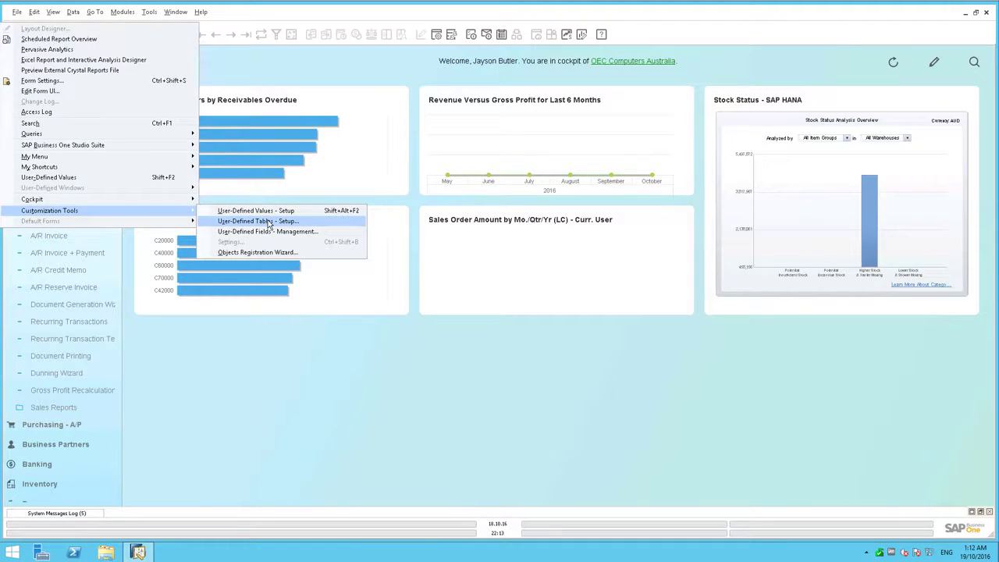
- Set up table DemoTable1 'Demonstration Table' with object type No Object with Auto. Increment
click(257, 221)
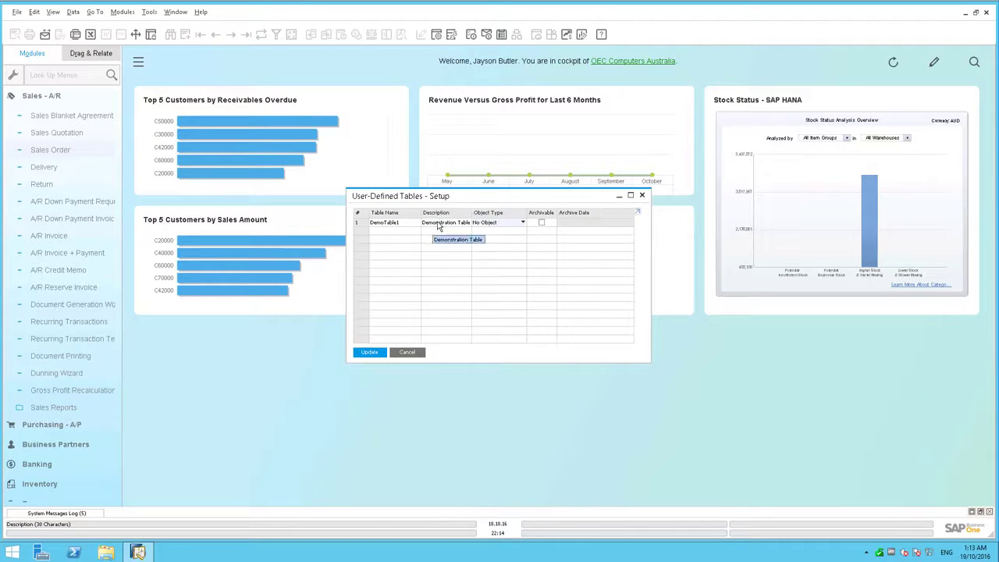
click(522, 222)
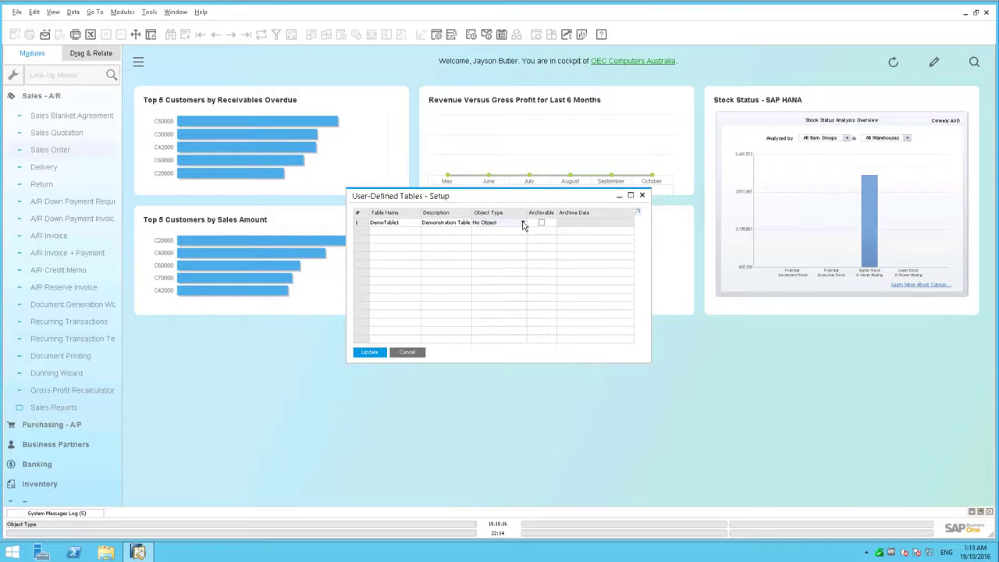
click(522, 223)
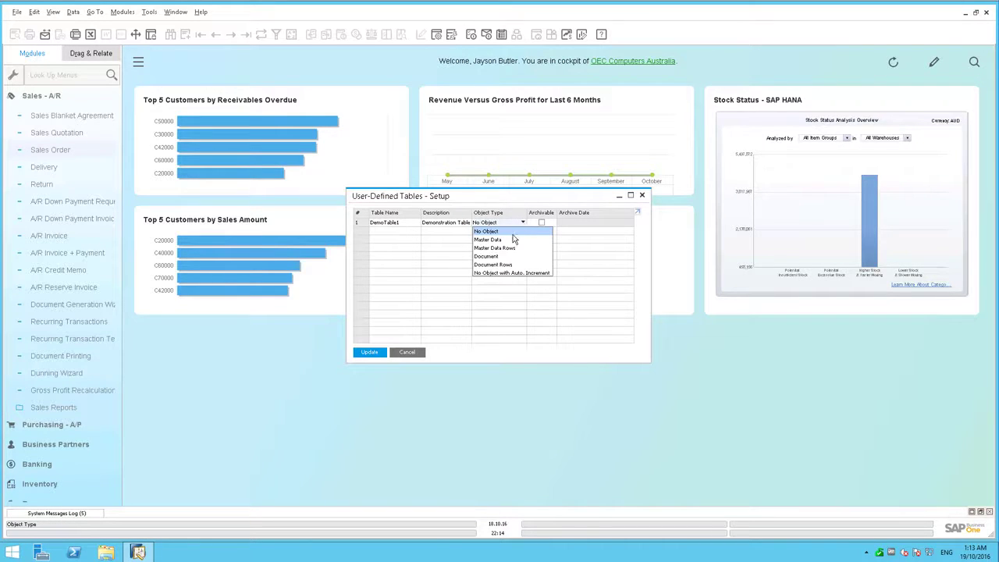
mouse_move(512, 273)
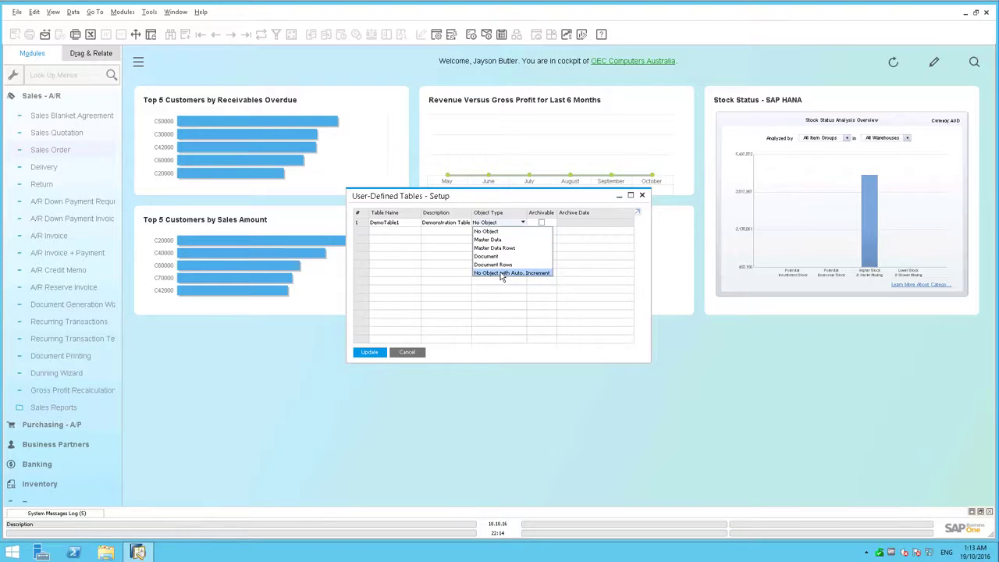
click(511, 272)
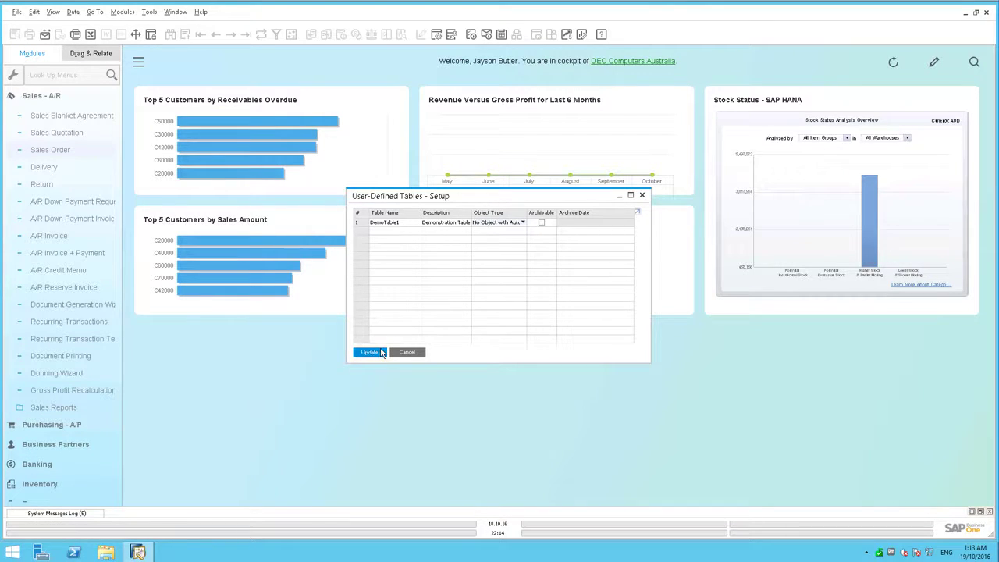
click(369, 352)
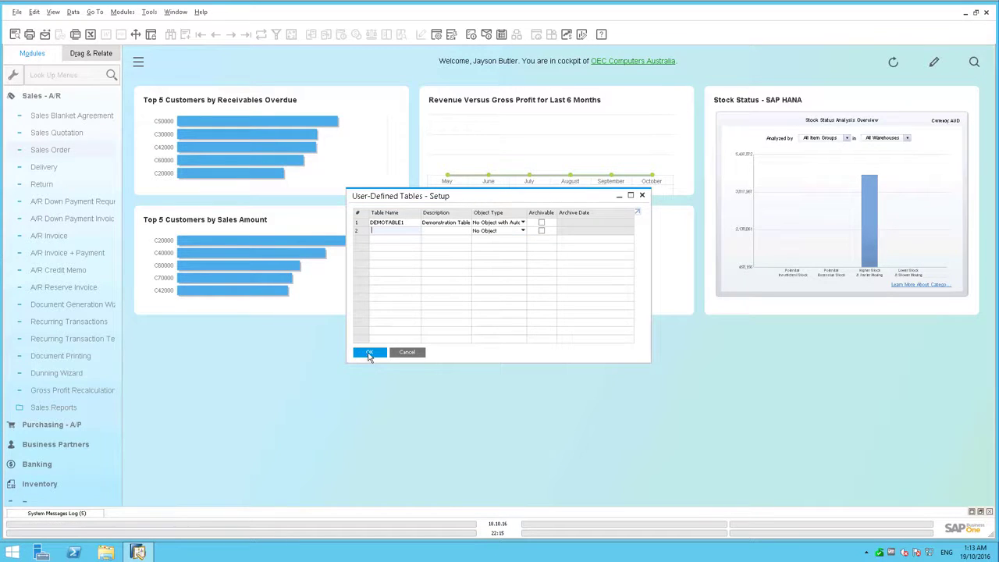
click(369, 352)
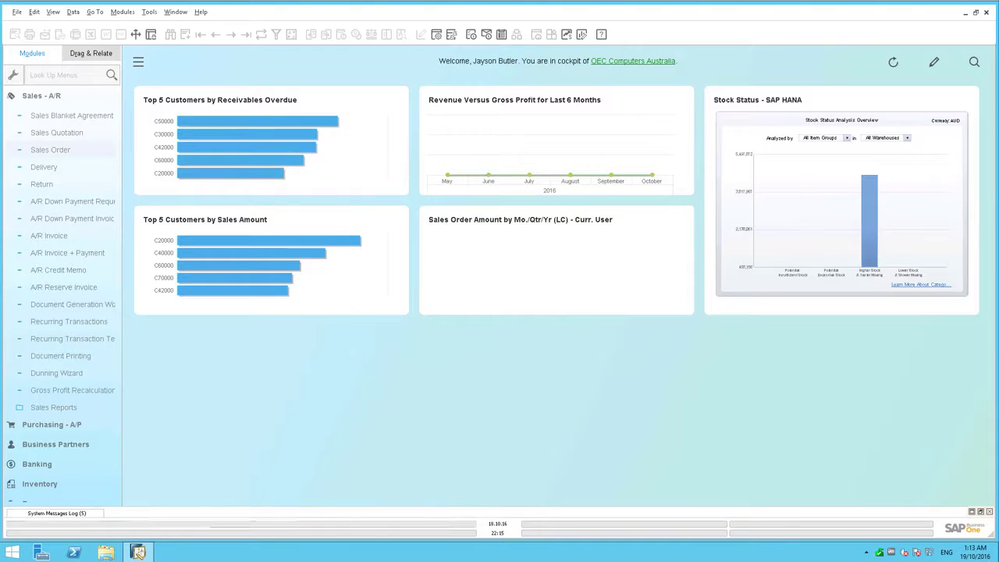
- Open the Tools menu to reach the DEMOTABLE1 user-defined window
click(149, 12)
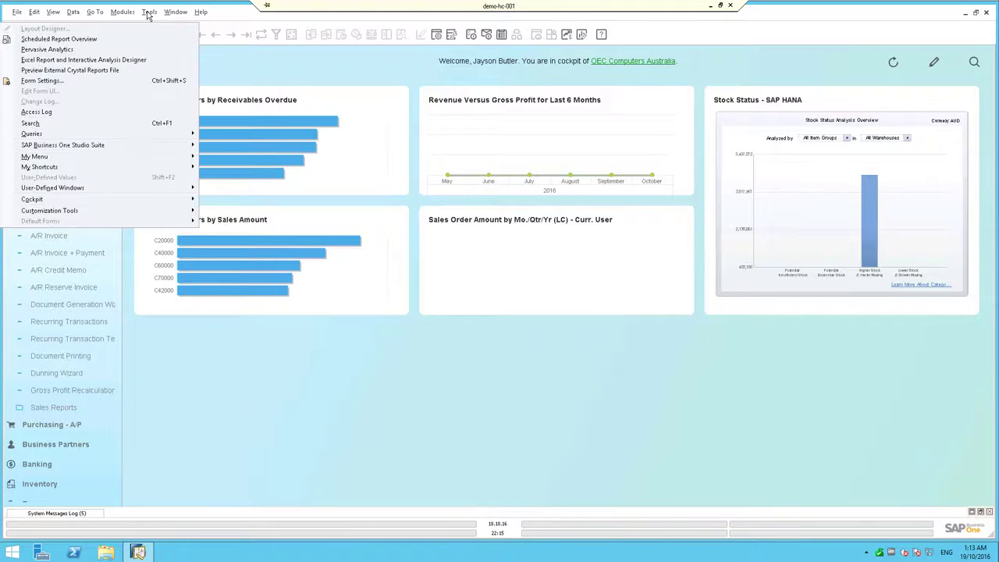
mouse_move(52, 188)
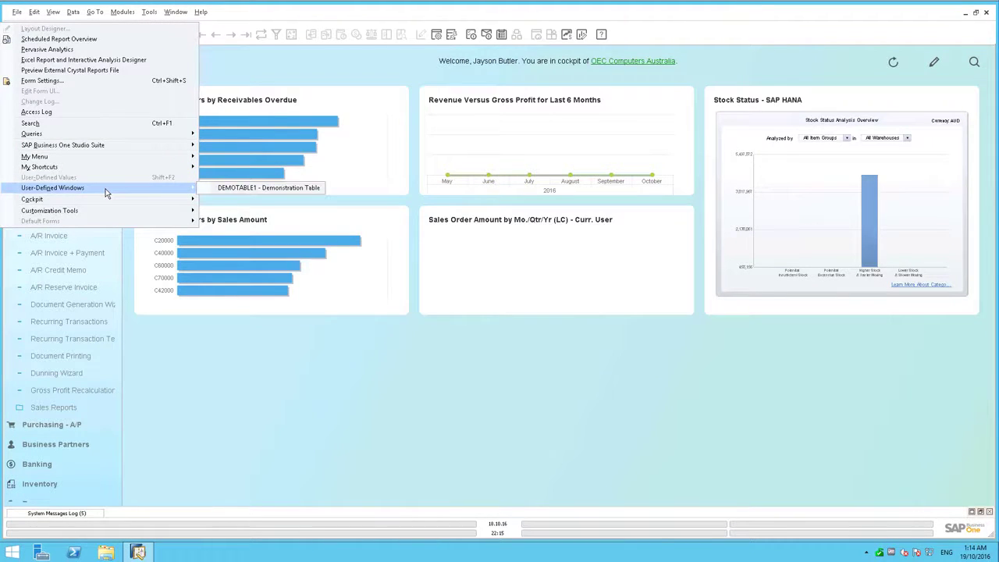
mouse_move(133, 193)
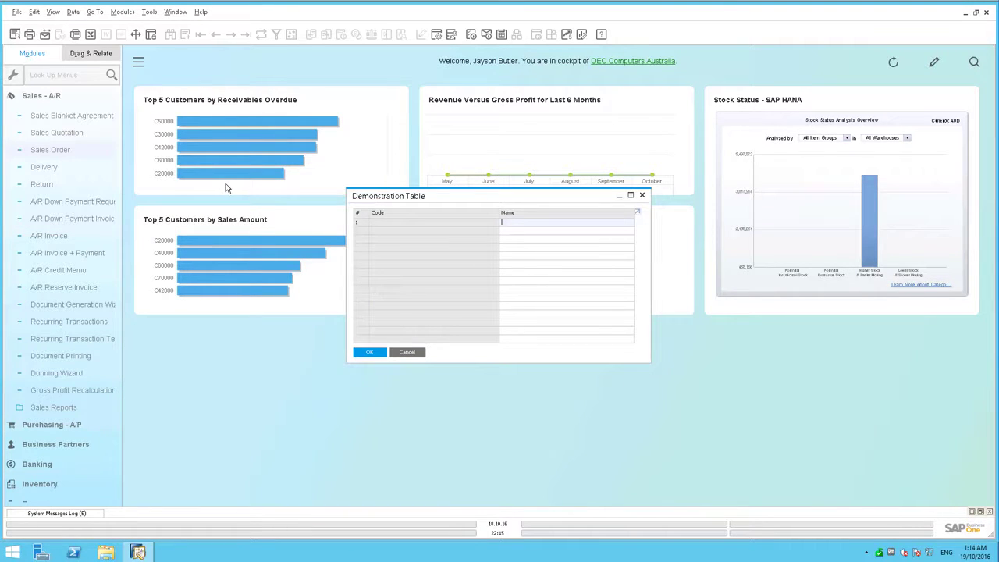
mouse_move(436, 226)
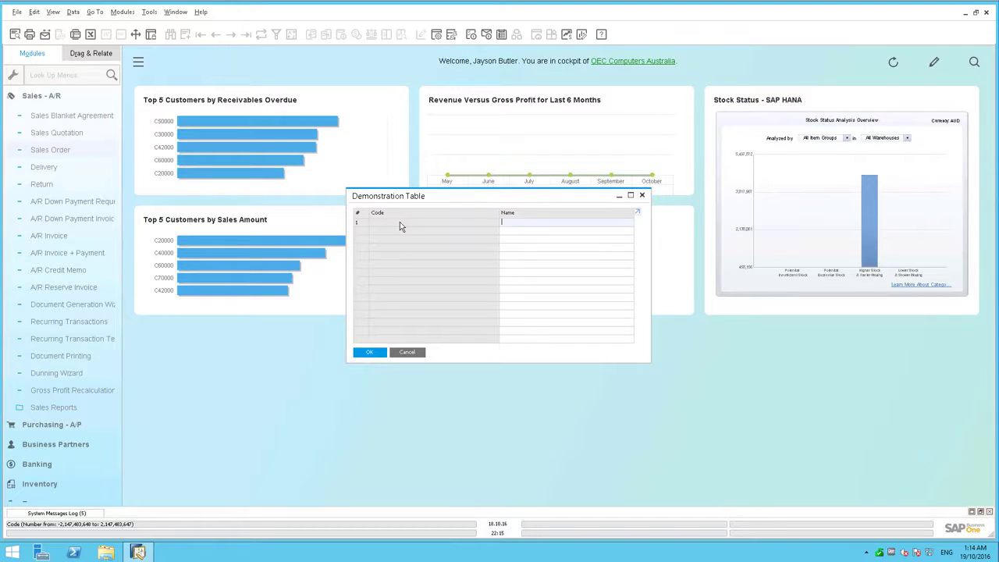
mouse_move(373, 241)
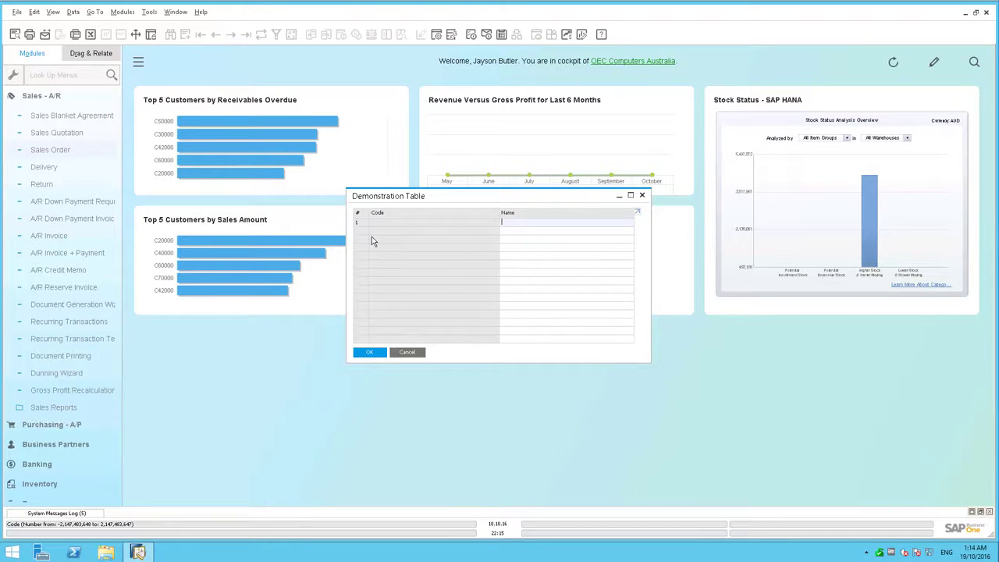
- Enter and save 'Record 1' in the Demonstration Table, then close the window
text(Red)
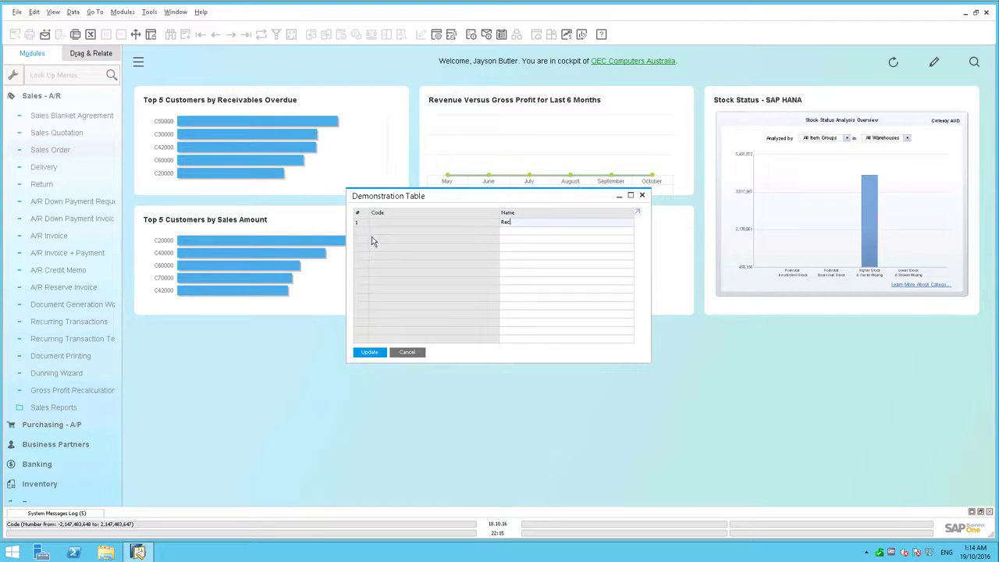
text(ord)
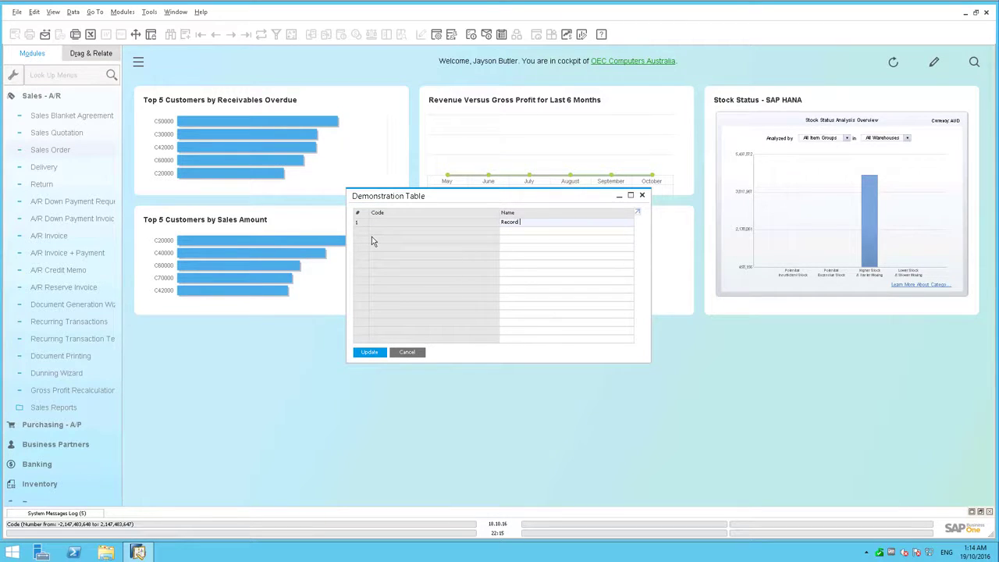
text(1)
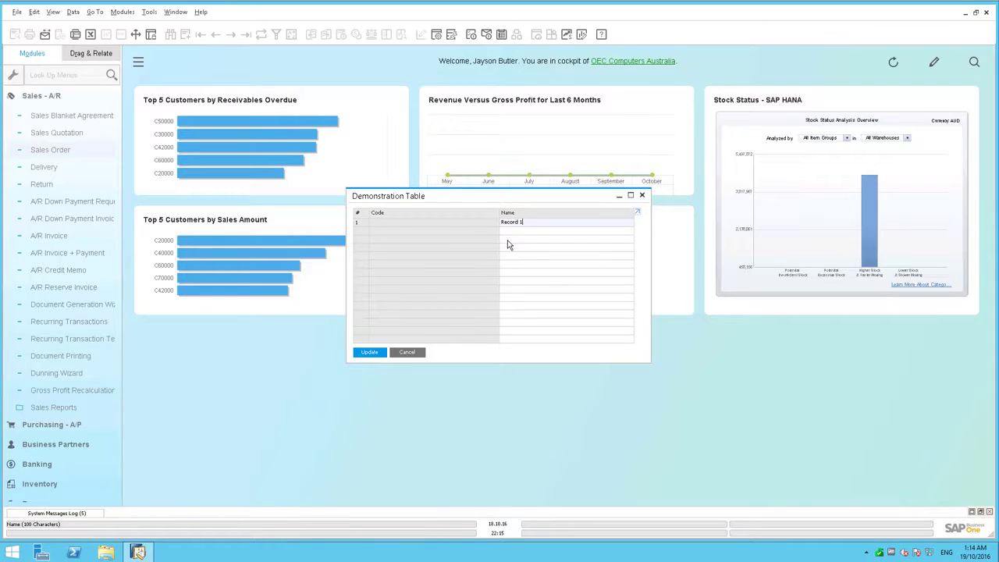
click(369, 352)
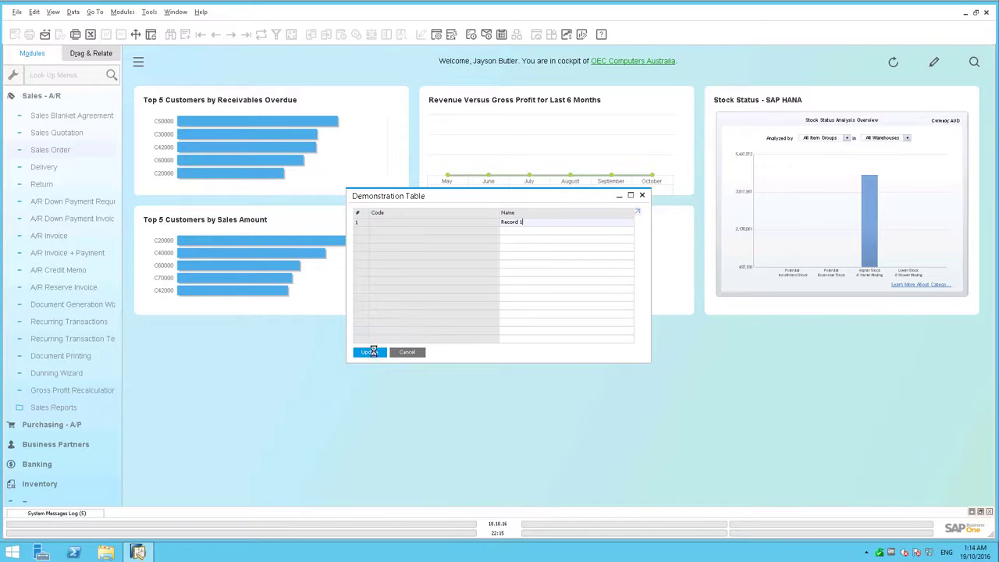
click(369, 352)
text(Record 2)
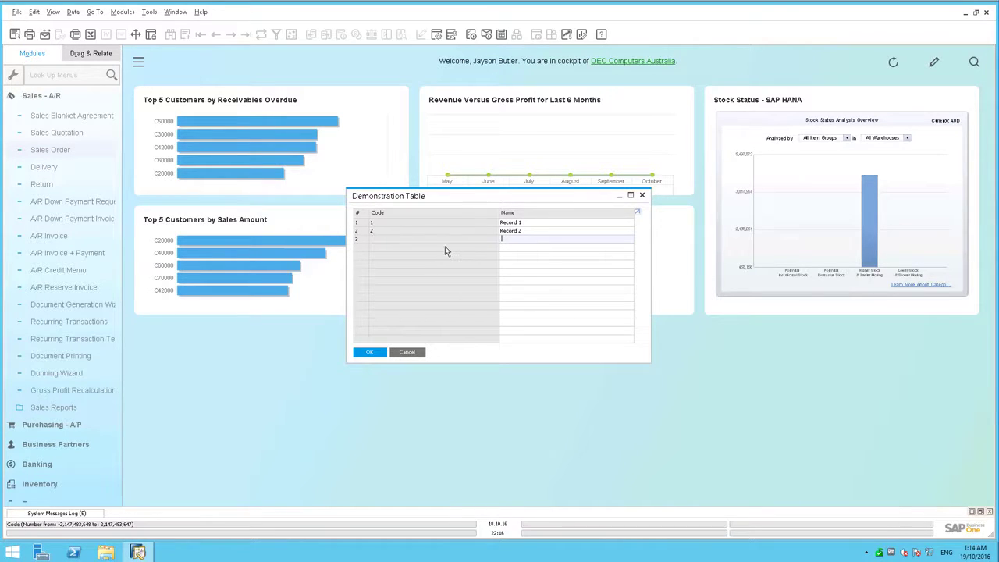
mouse_move(421, 247)
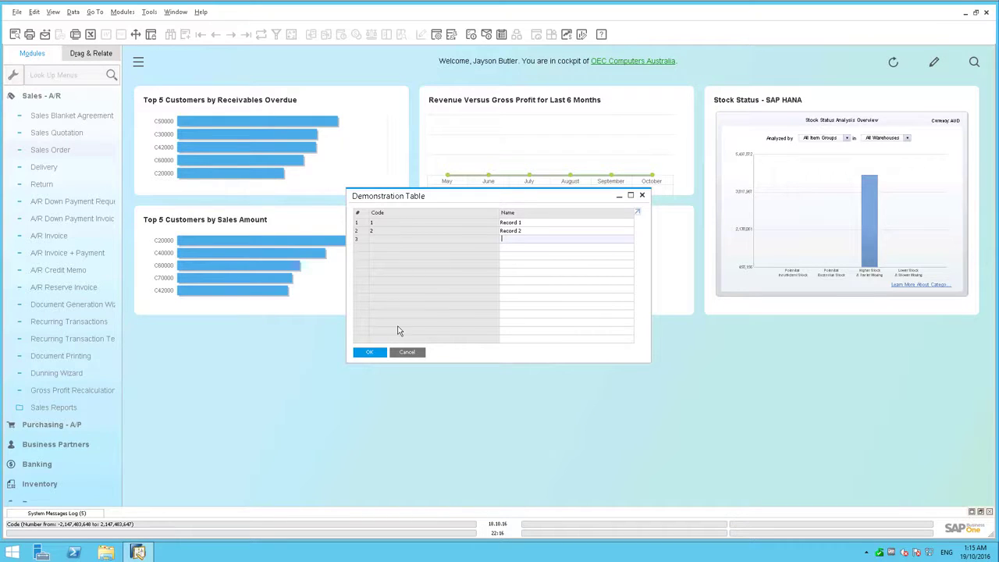
click(369, 352)
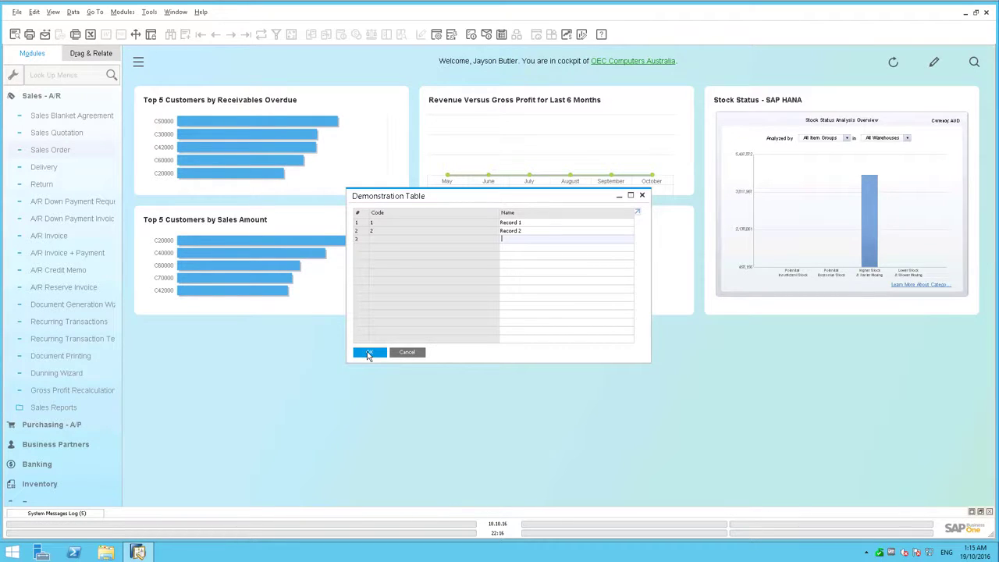